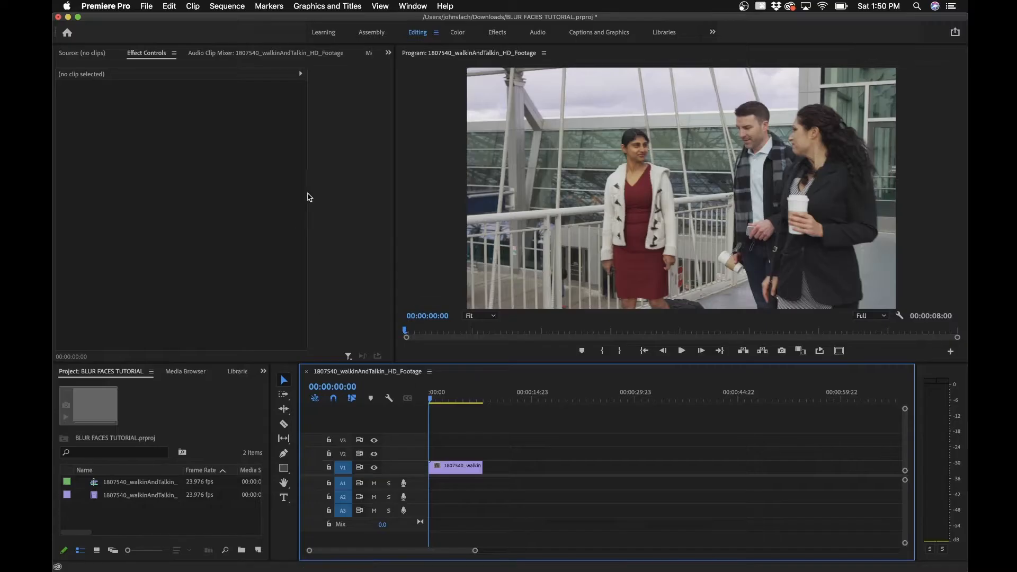
# Select the walking footage clip on V1 to show its Effect Controls and bring up the Effects list.
pyautogui.click(456, 466)
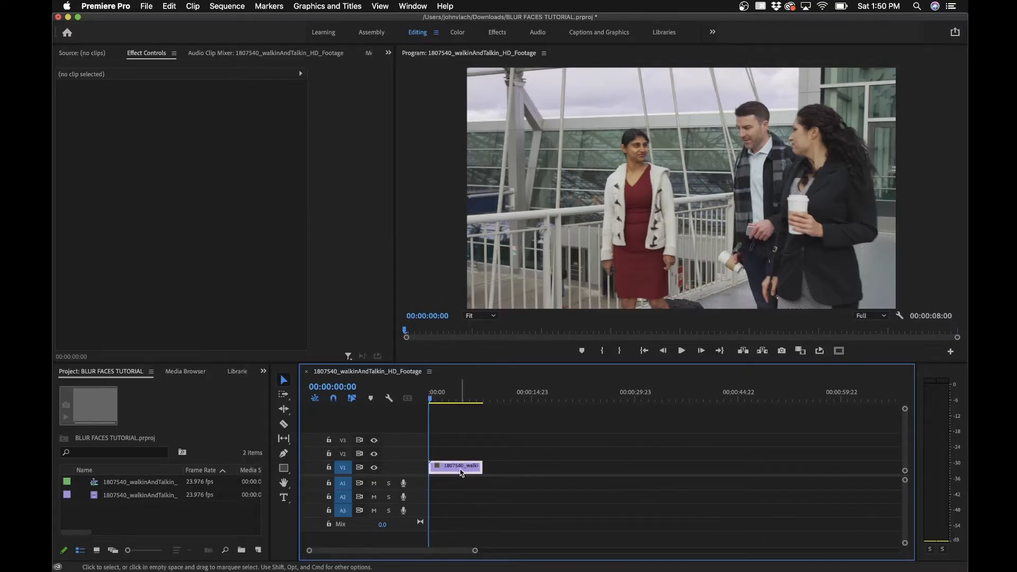
pyautogui.click(455, 466)
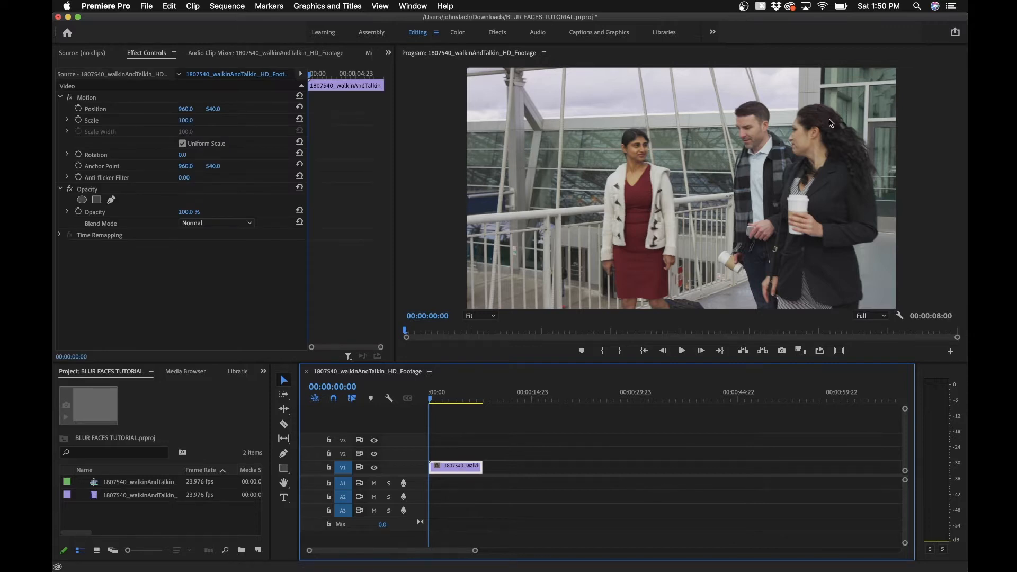
pyautogui.moveTo(789, 134)
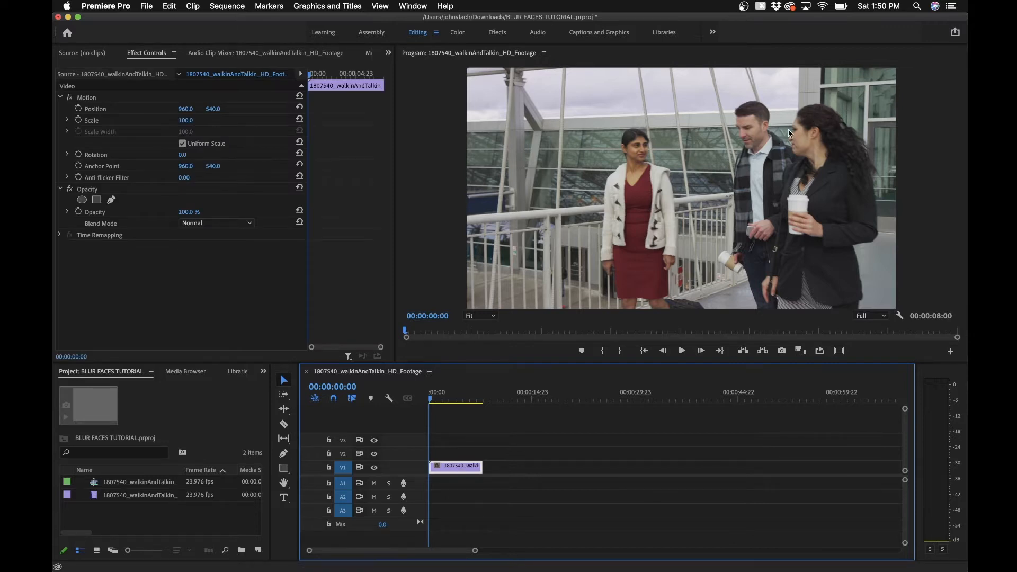
pyautogui.click(202, 371)
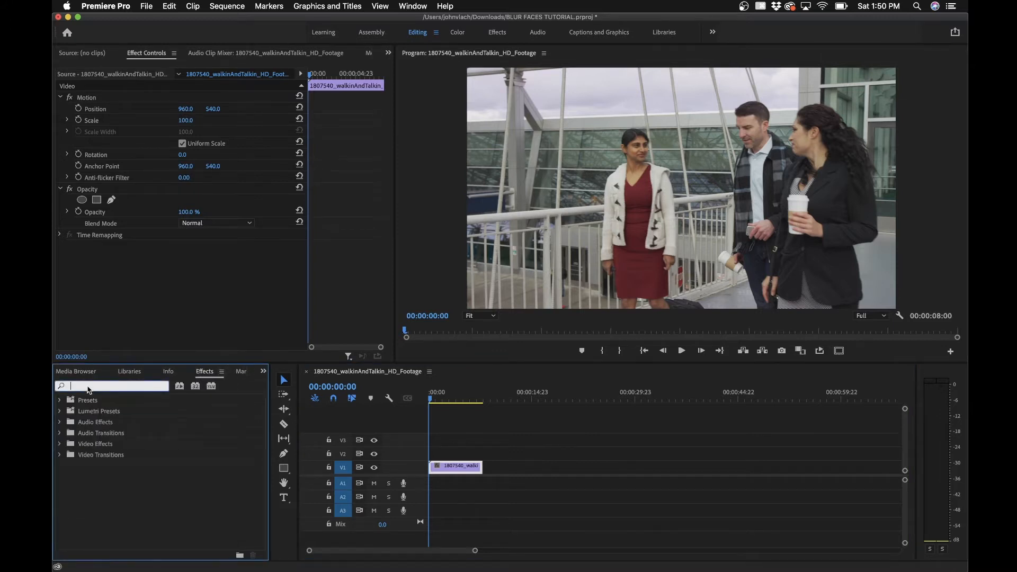
# Apply Gaussian Blur to the clip (searching 'blur') and set Blurriness to 50.
pyautogui.write('blur')
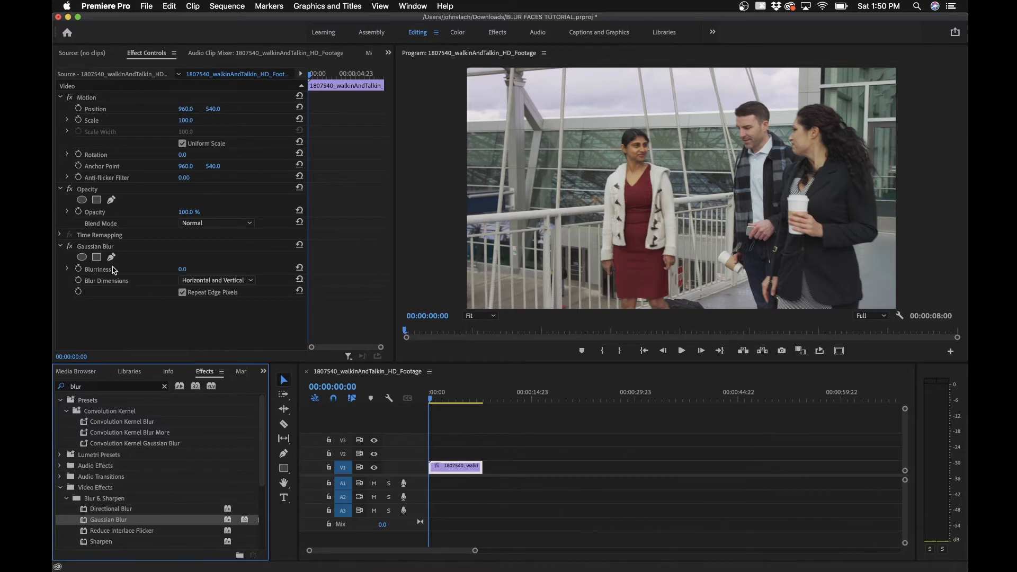
pyautogui.click(94, 246)
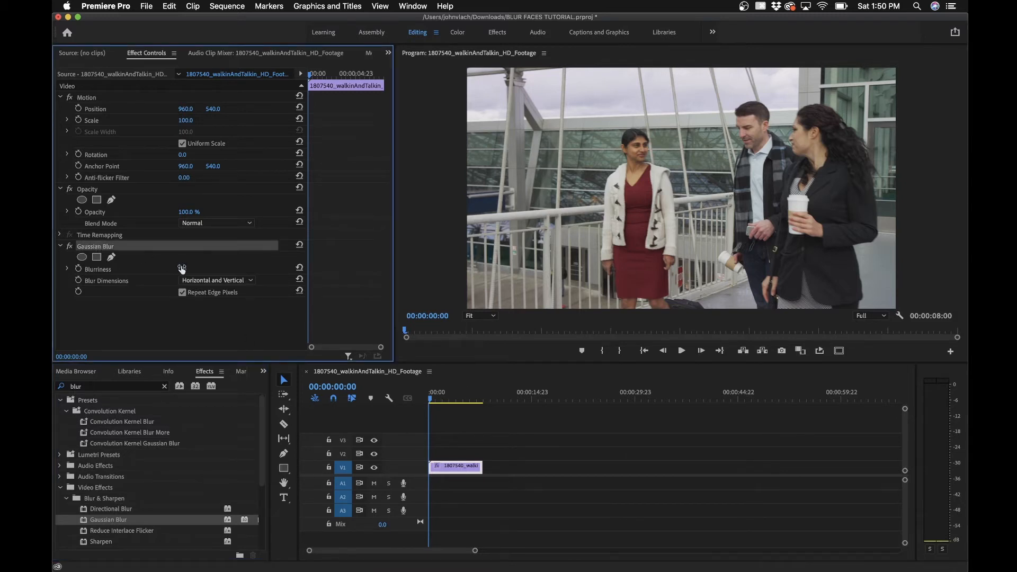
pyautogui.click(193, 268)
pyautogui.write('50')
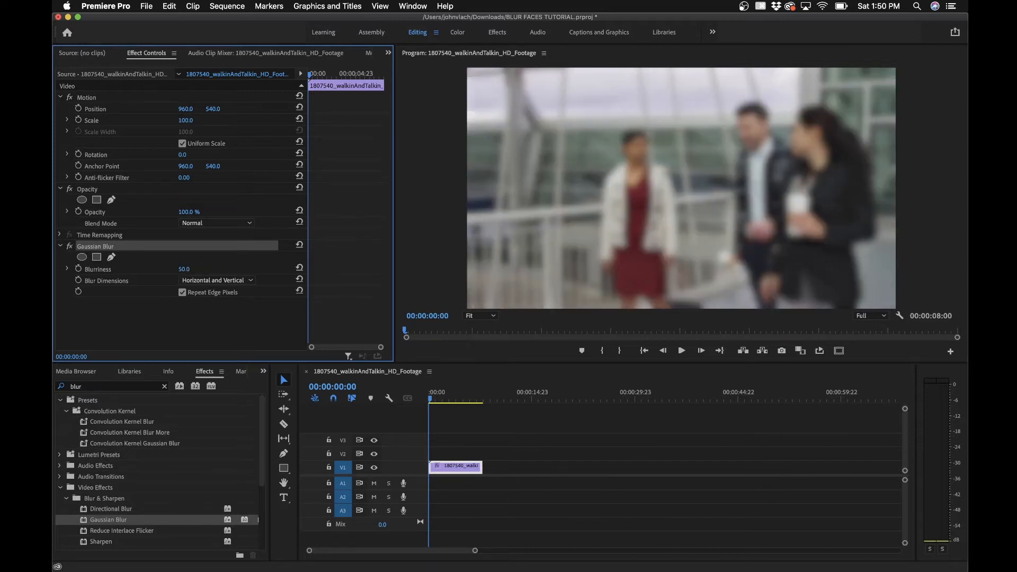
pyautogui.moveTo(173, 255)
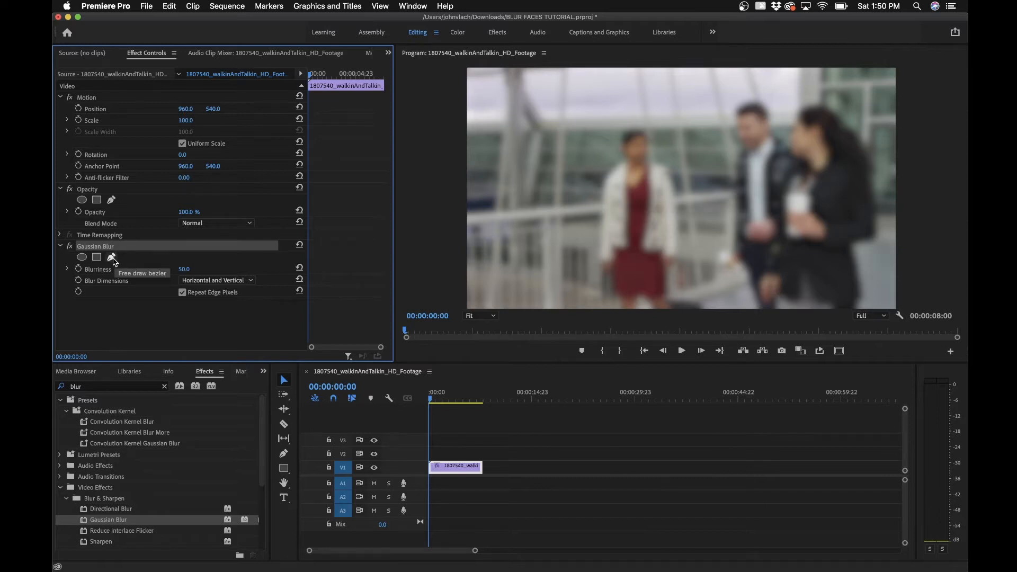
# Draw a freeform bezier mask around the right woman's face to confine the blur there.
pyautogui.click(111, 256)
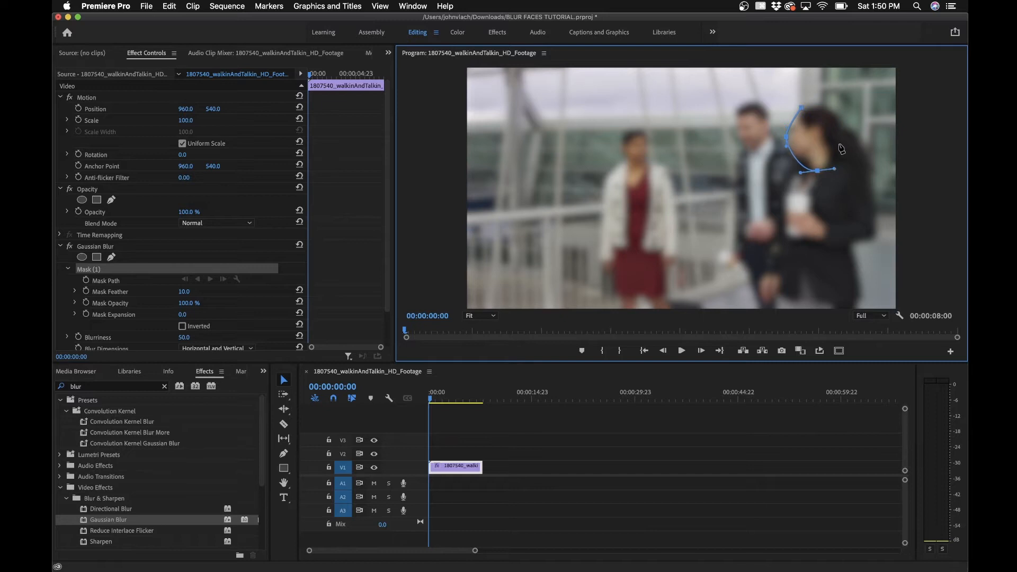
pyautogui.moveTo(801, 109); pyautogui.dragTo(836, 126)
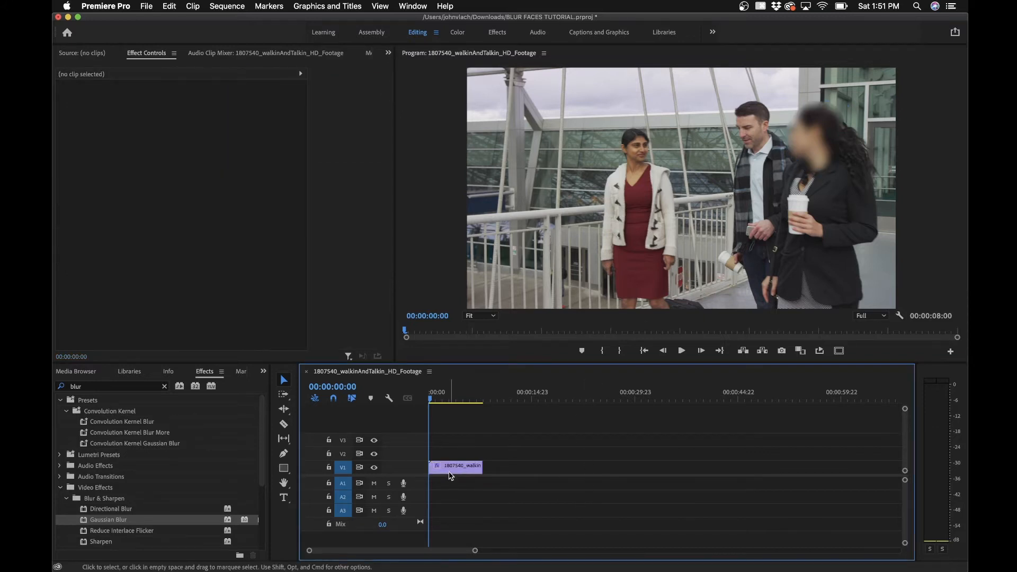
# Give the face mask Feather 30 and Expansion 14 for soft, wider blurred edges.
pyautogui.click(455, 466)
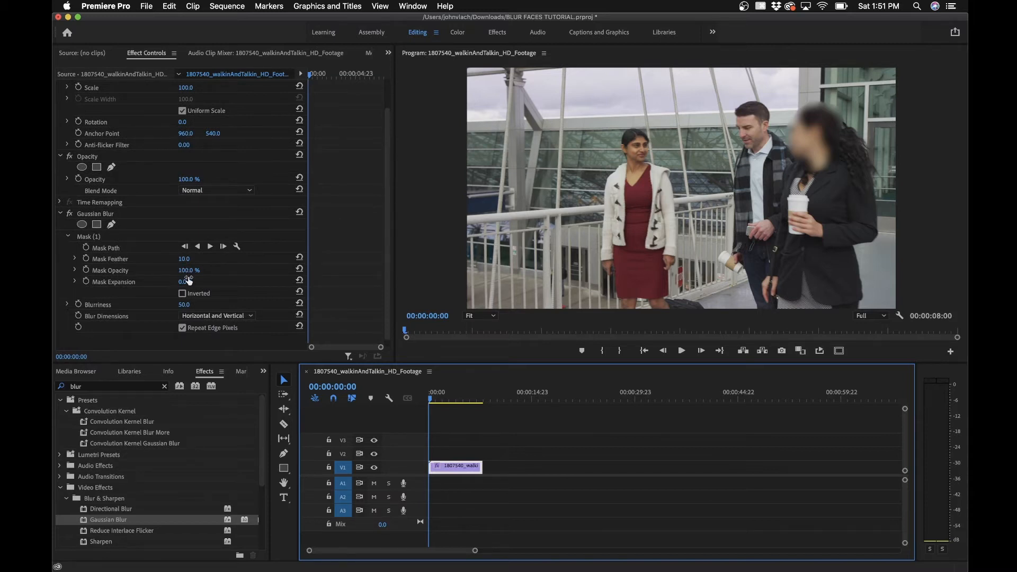
pyautogui.click(189, 281)
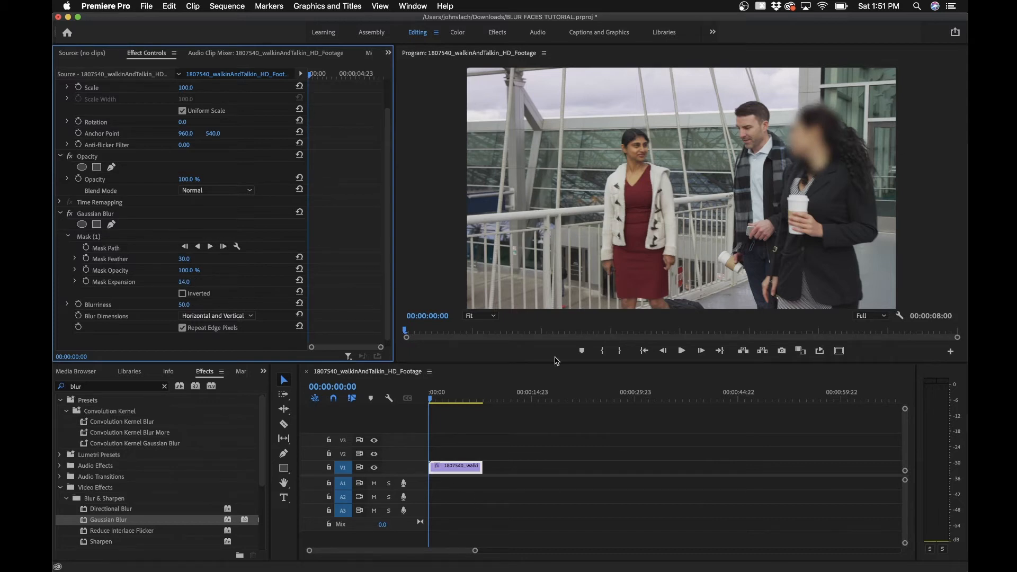
pyautogui.moveTo(581, 263)
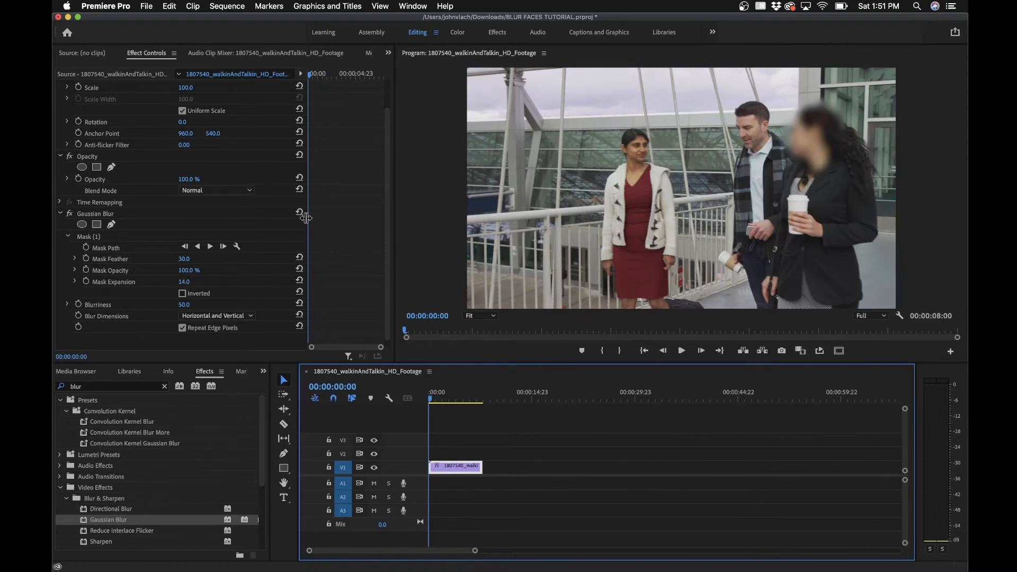
pyautogui.moveTo(210, 245)
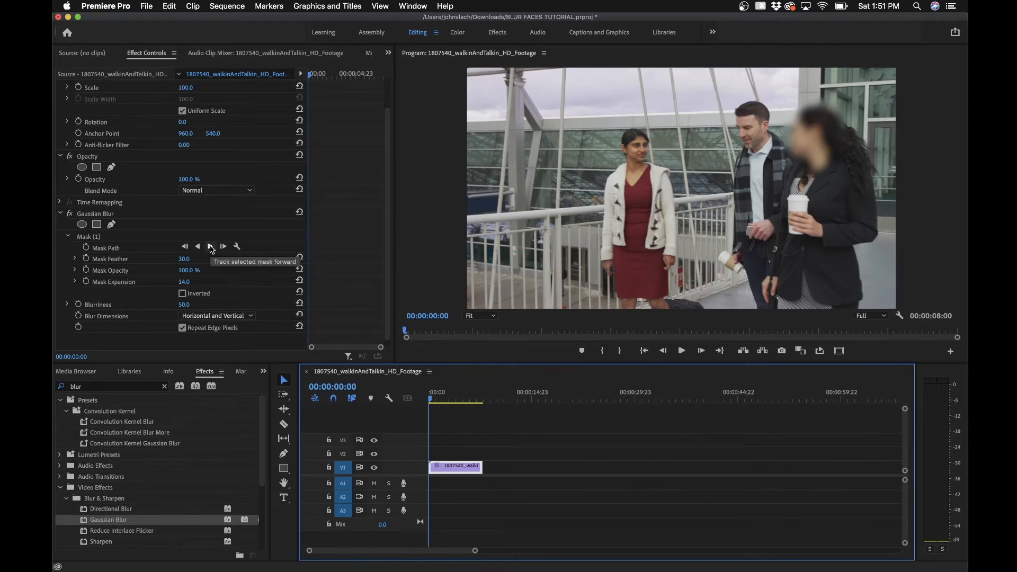
# Track the face mask forward through the clip, review early frames, and set Mask Expansion to 4.
pyautogui.click(210, 246)
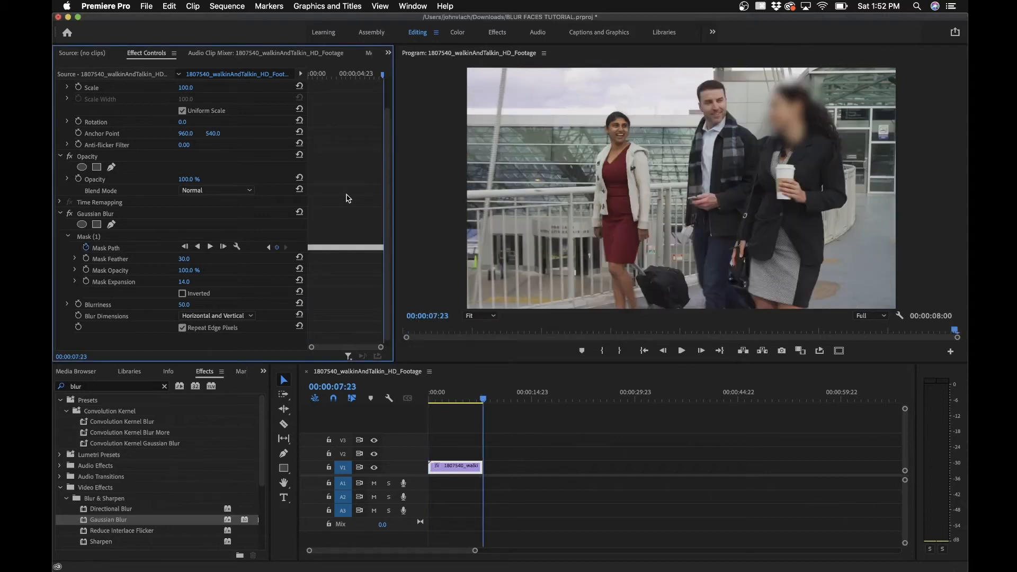
pyautogui.moveTo(367, 223)
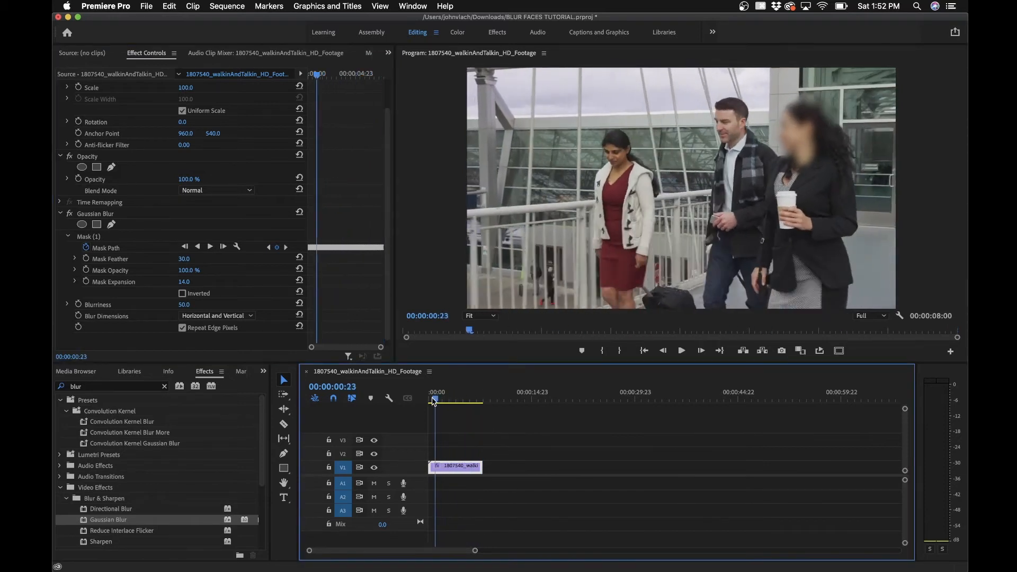
pyautogui.click(429, 400)
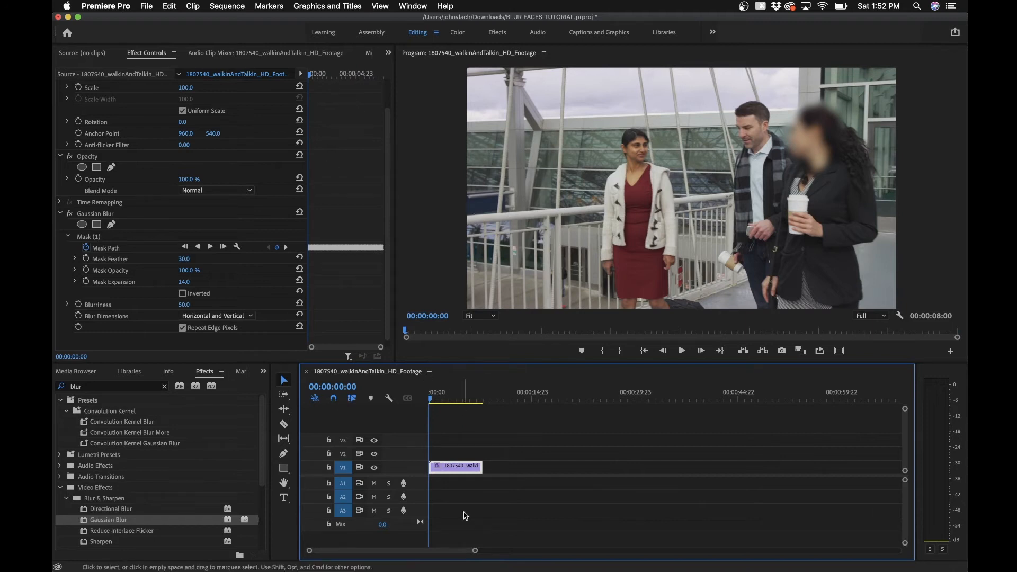
pyautogui.click(480, 398)
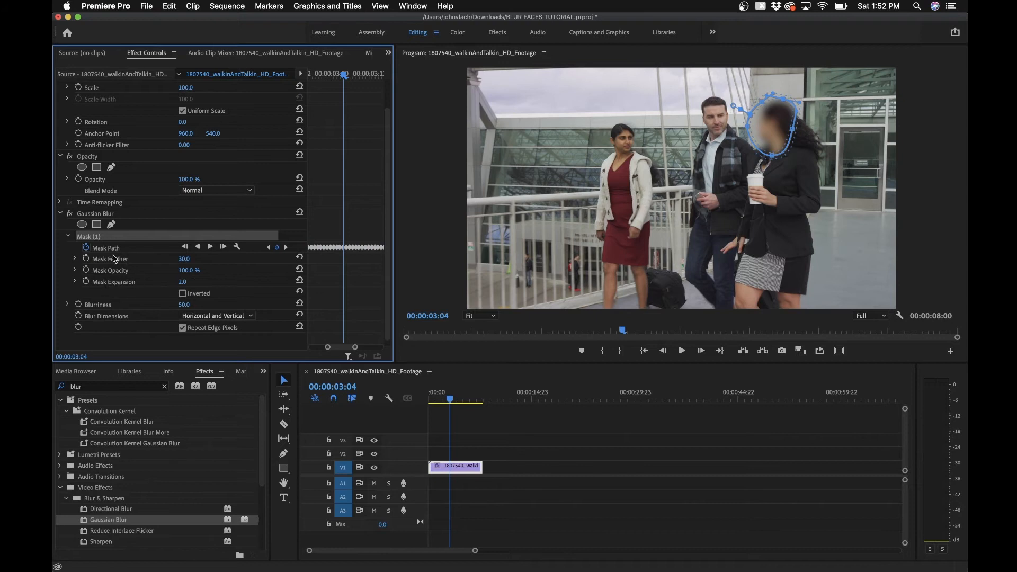
pyautogui.moveTo(183, 281); pyautogui.dragTo(189, 281)
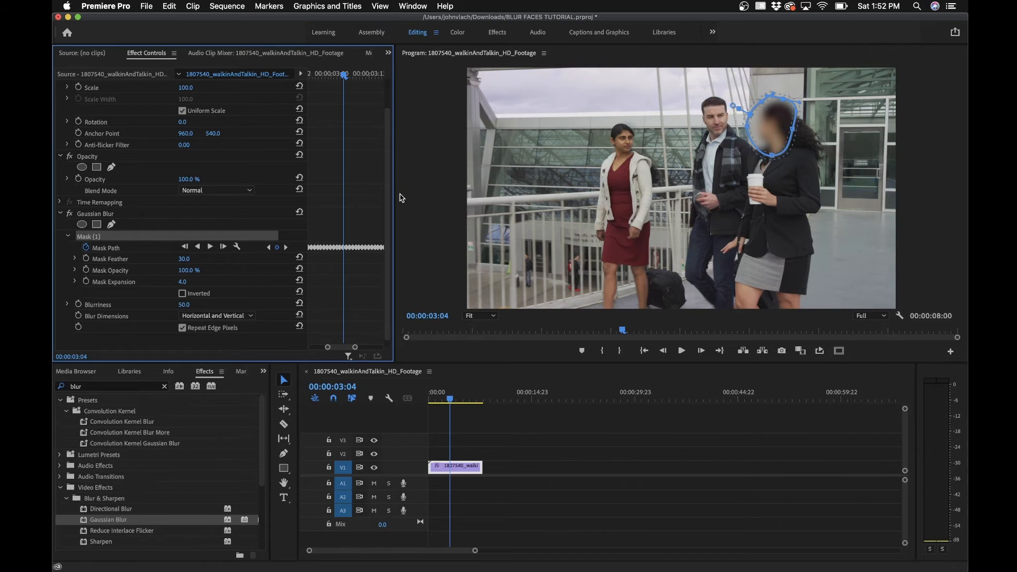
pyautogui.moveTo(342, 74)
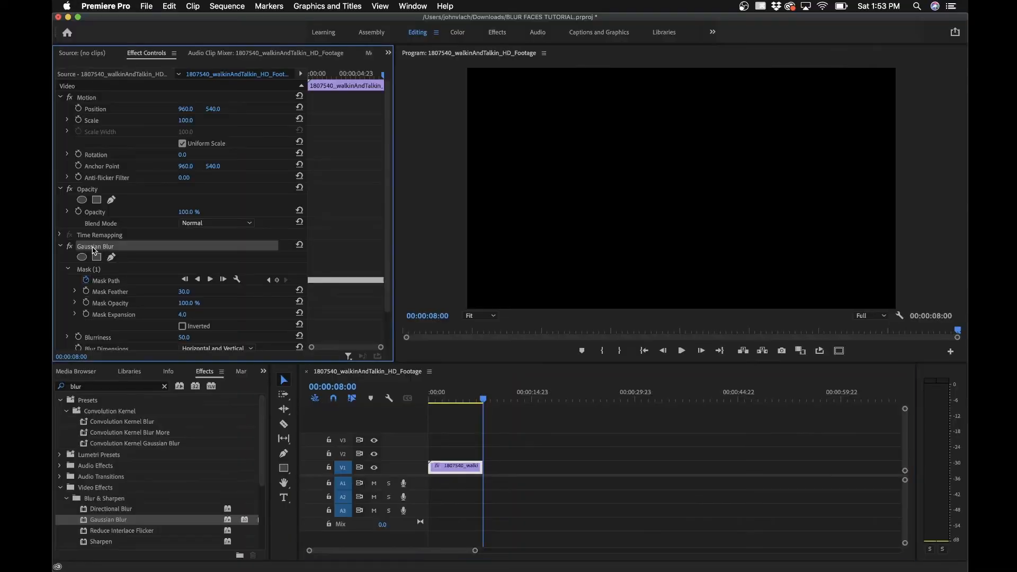
# Replace Gaussian Blur with Mosaic (searching 'mosai') and set Horizontal and Vertical Blocks to 65.
pyautogui.click(459, 392)
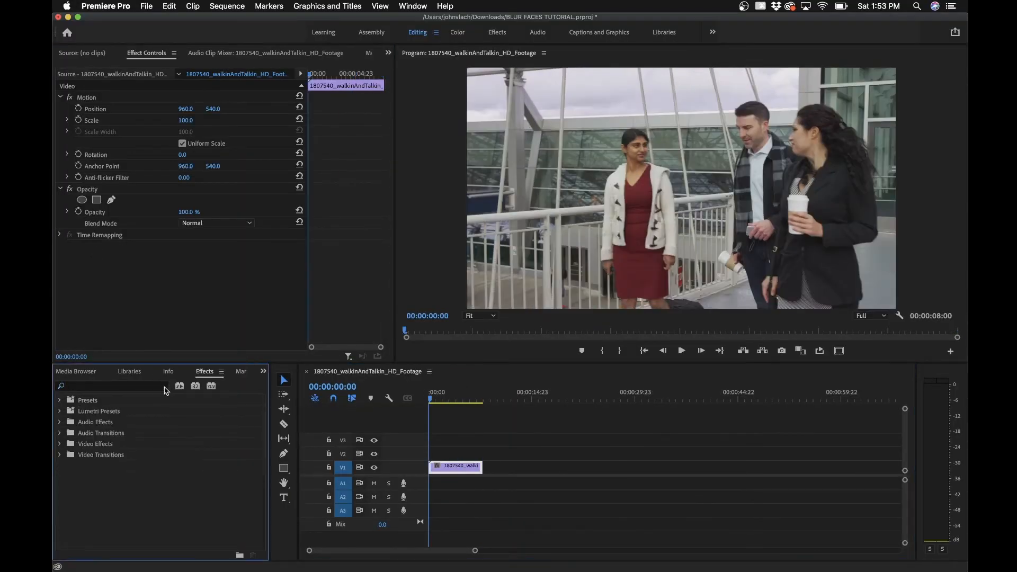
pyautogui.write('mosaic')
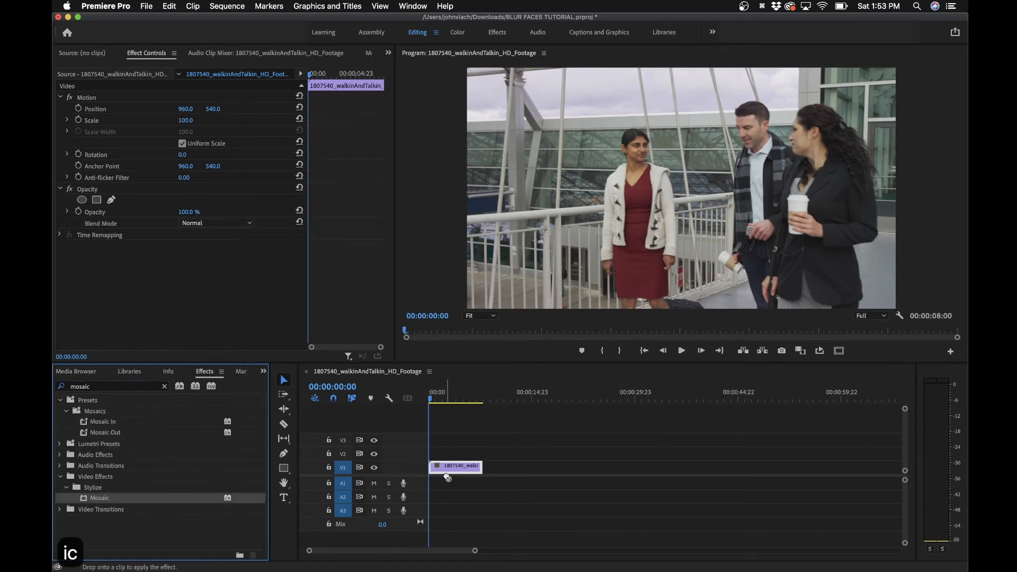
pyautogui.moveTo(100, 498); pyautogui.dragTo(454, 466)
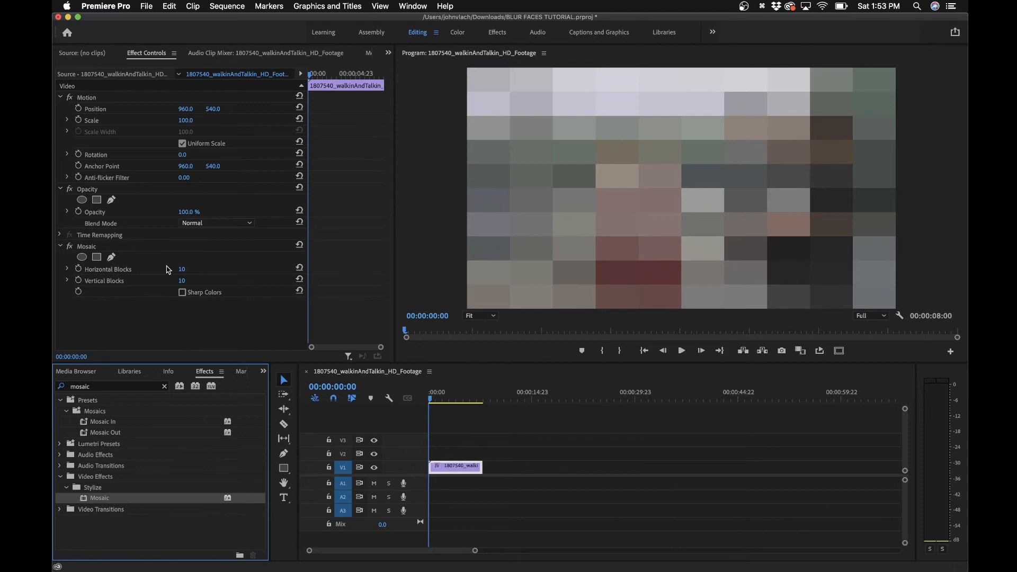
pyautogui.doubleClick(184, 268)
pyautogui.write('31')
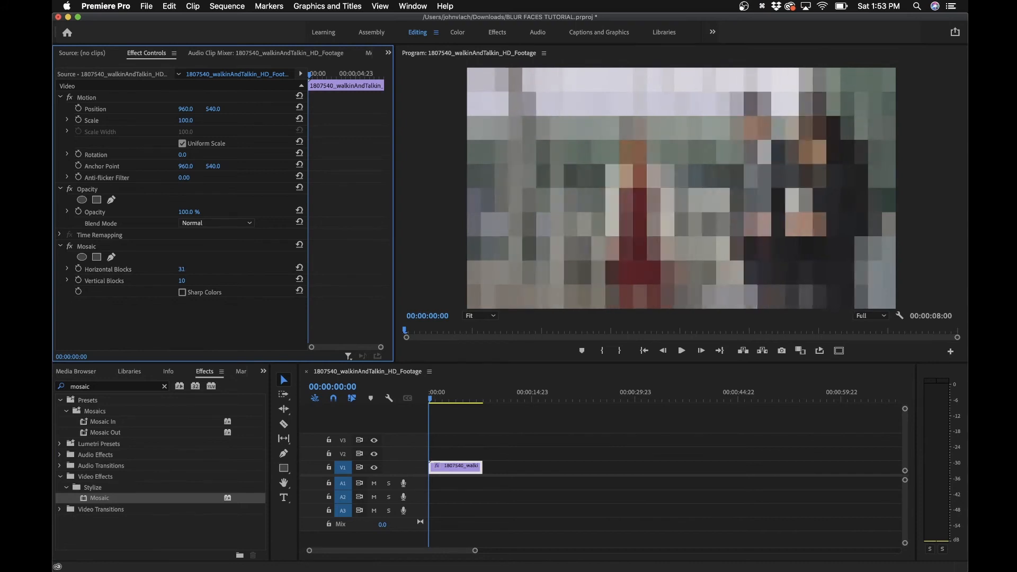
pyautogui.write('64')
pyautogui.write('65')
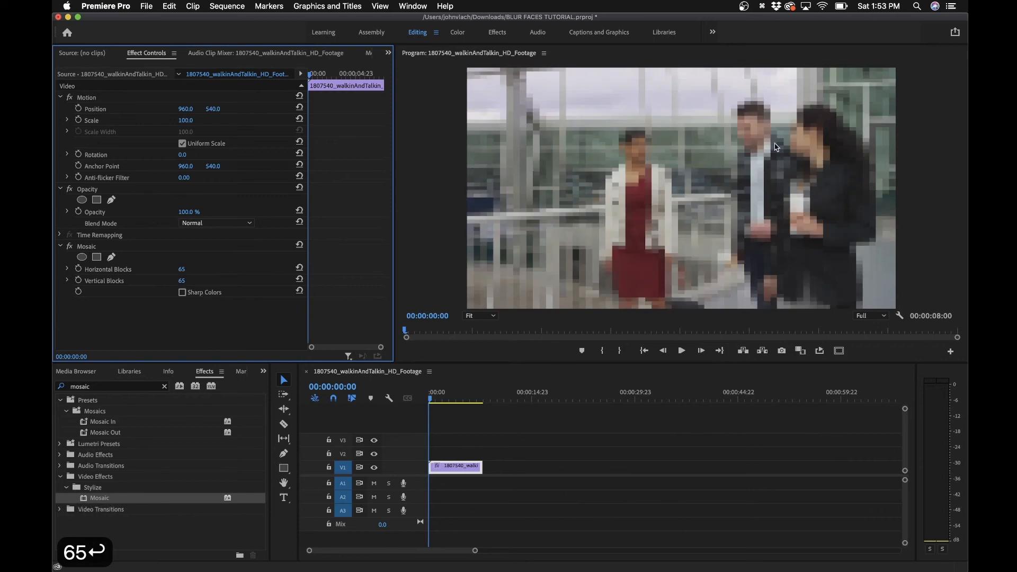
pyautogui.moveTo(121, 259)
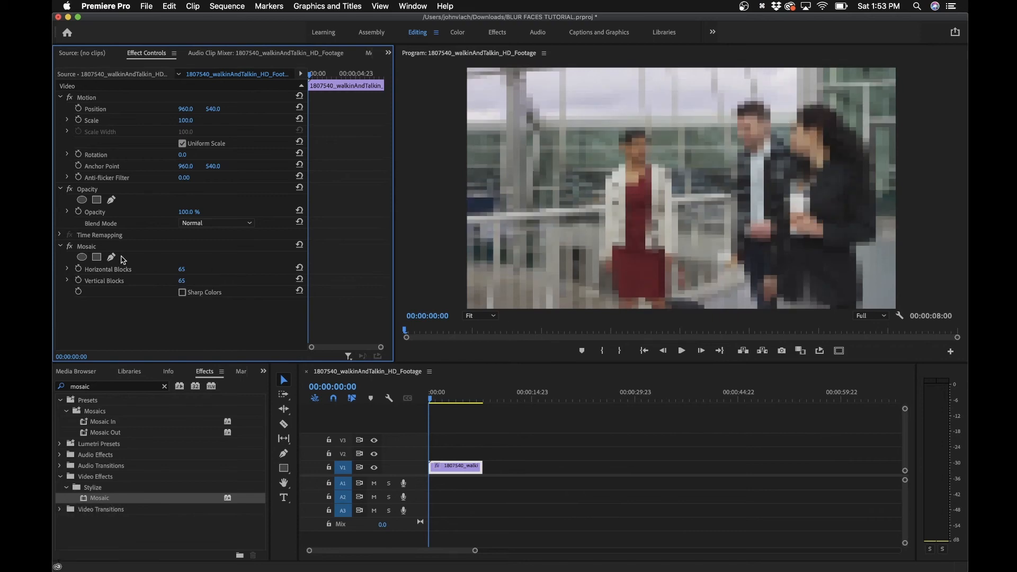
# Draw a freeform bezier mask over the woman's face to confine the Mosaic, with Mask Expansion 20.
pyautogui.click(110, 256)
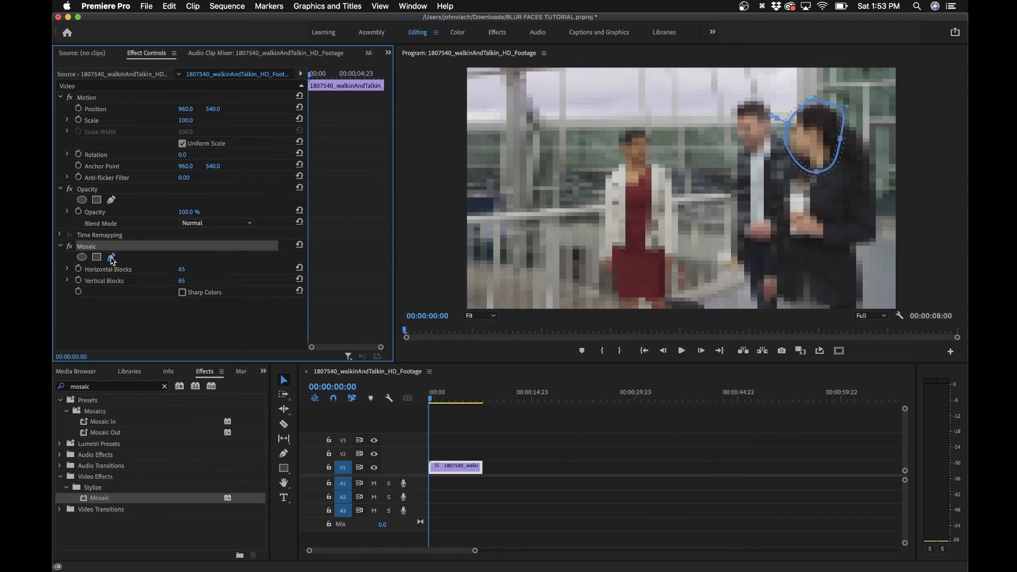
pyautogui.click(110, 257)
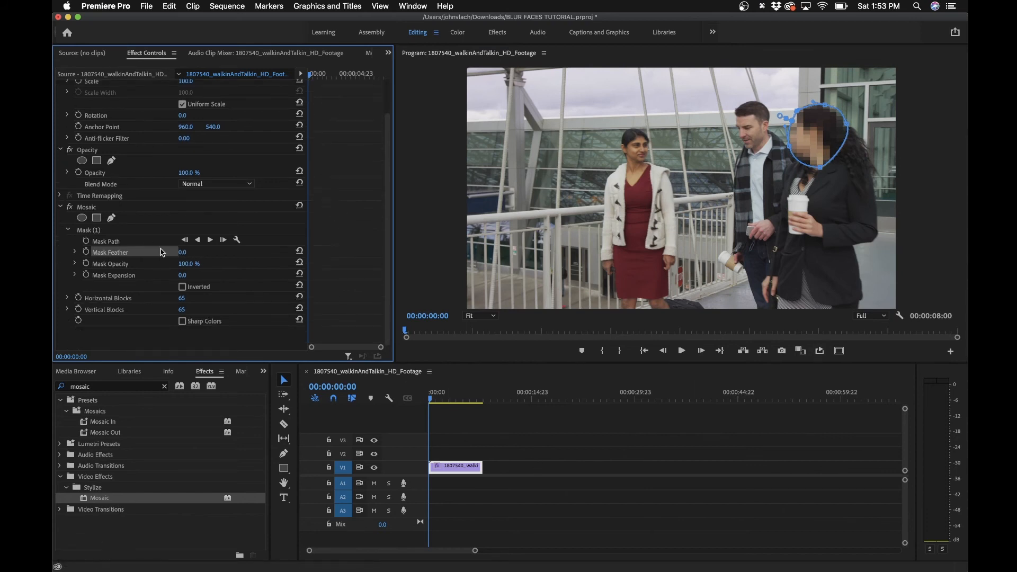
pyautogui.moveTo(271, 265)
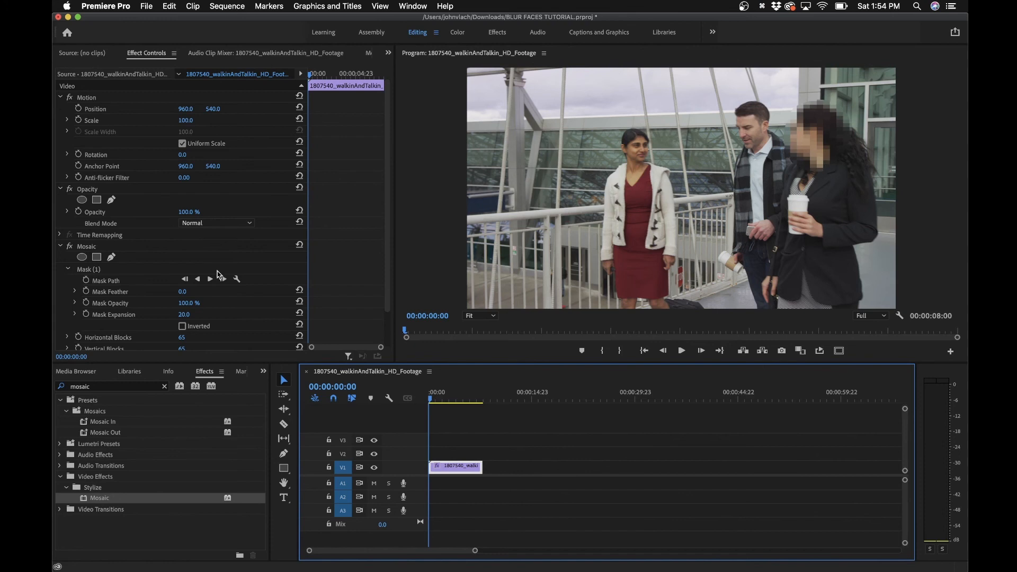
# Track the Mosaic mask forward so the pixelation follows her face to the clip's end.
pyautogui.click(222, 279)
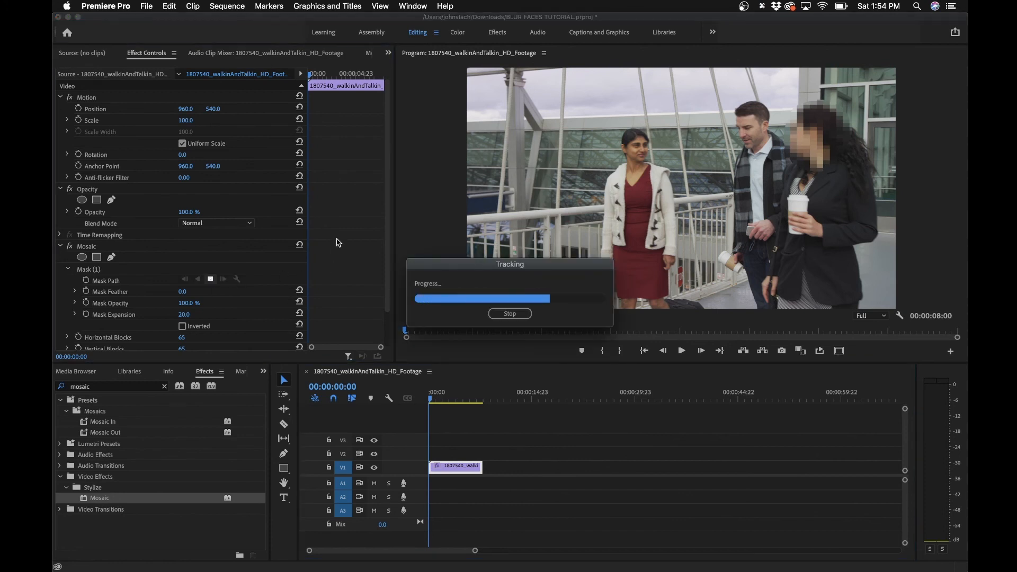
pyautogui.click(509, 313)
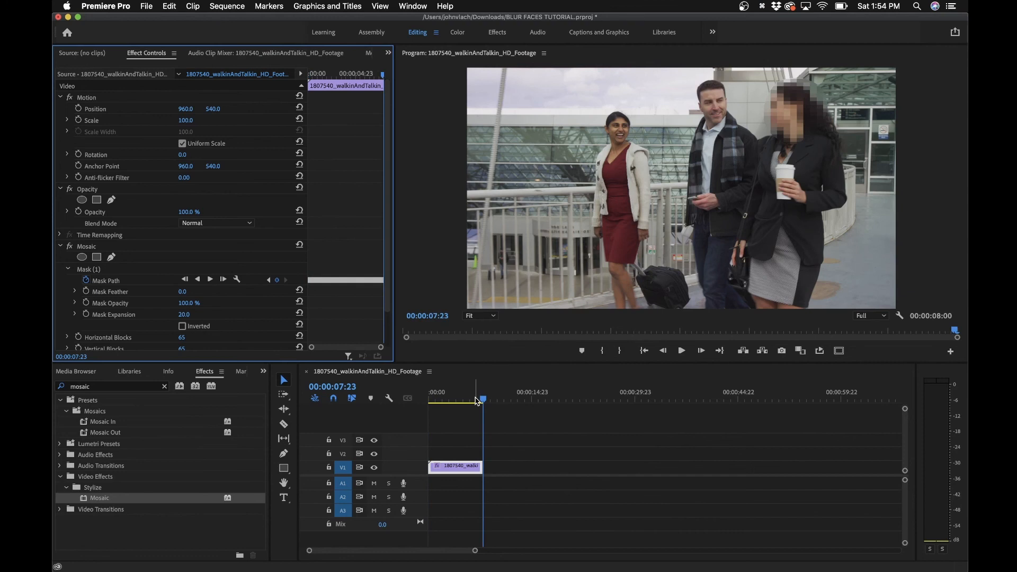